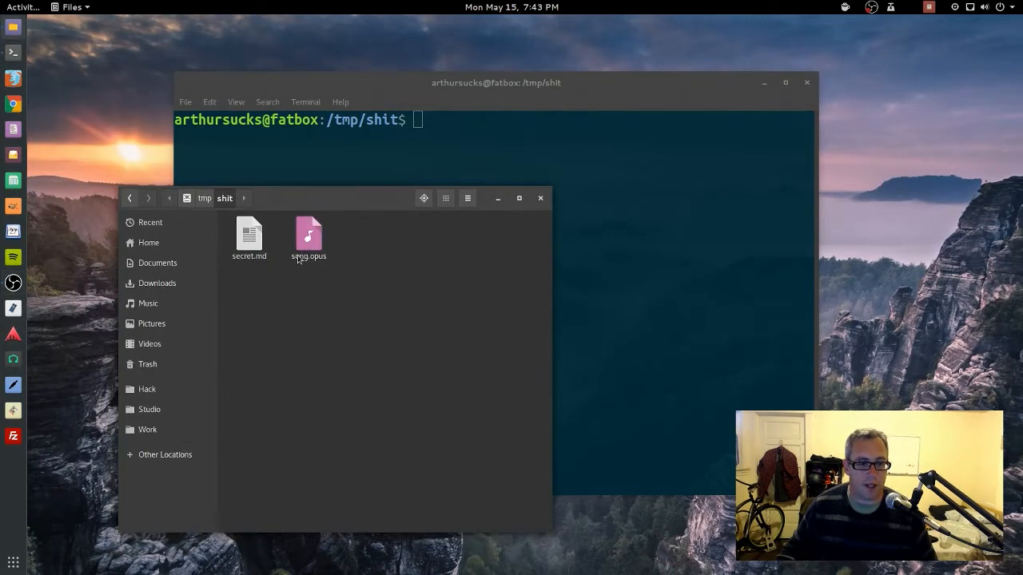
Inspect secret.md and the song.opus details in Files, then raise the terminal window
left_click(250, 236)
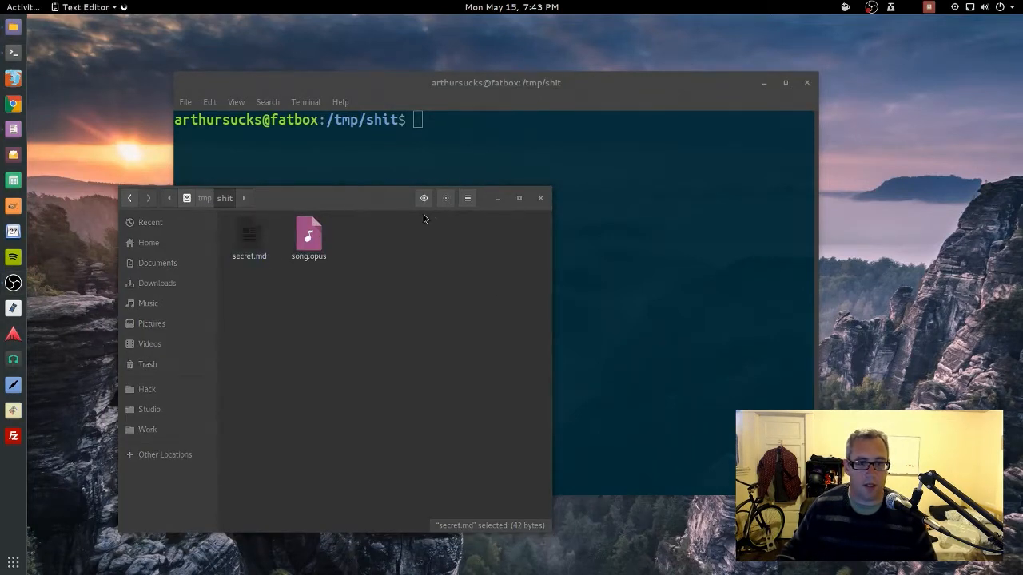
double_click(250, 233)
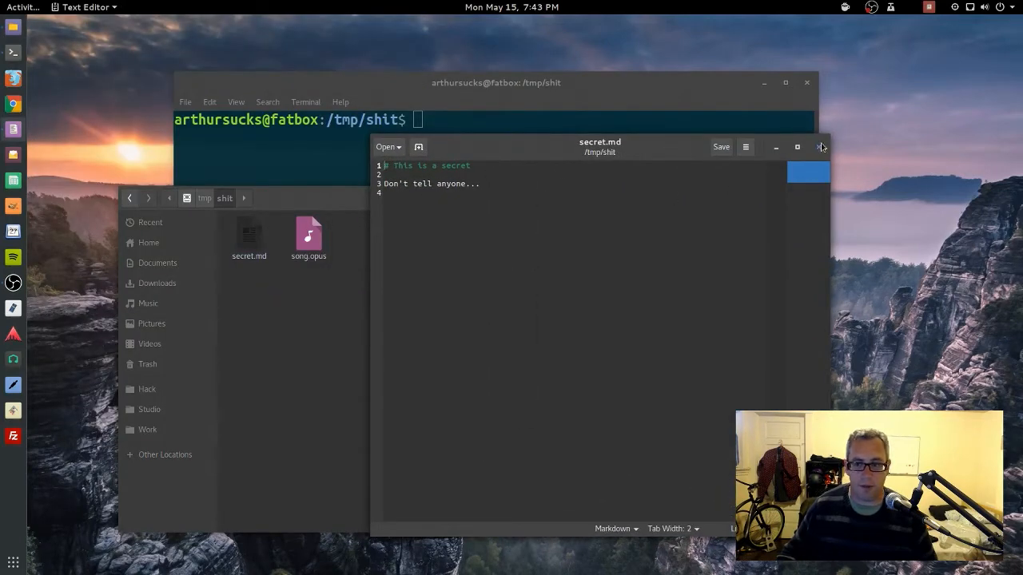
right_click(308, 237)
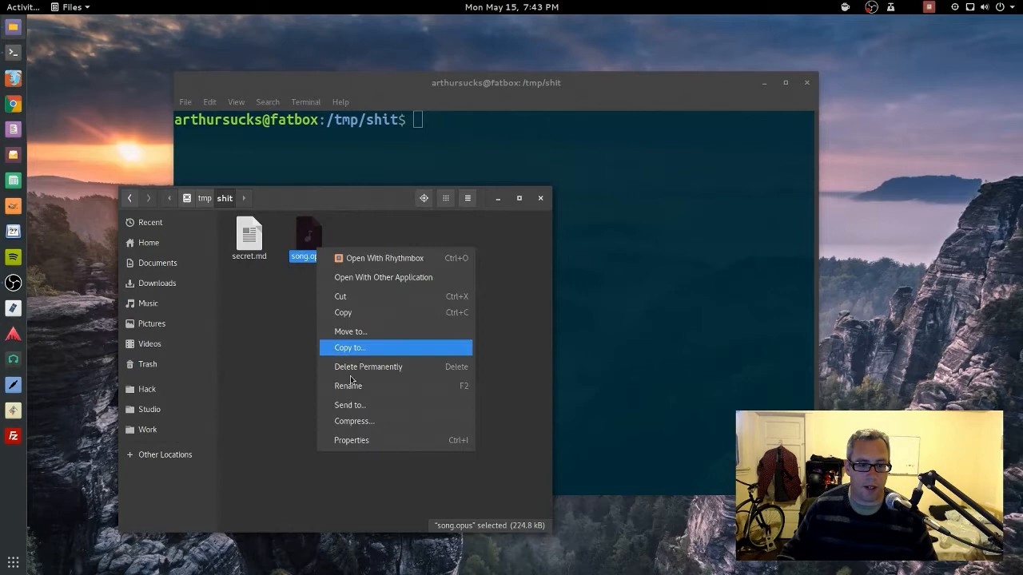
left_click(352, 439)
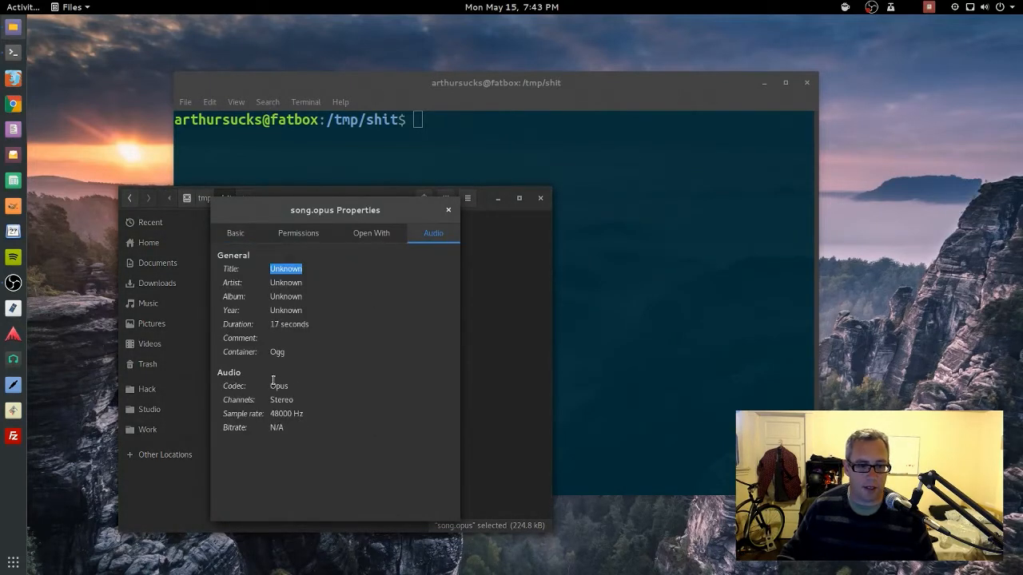
left_click(235, 233)
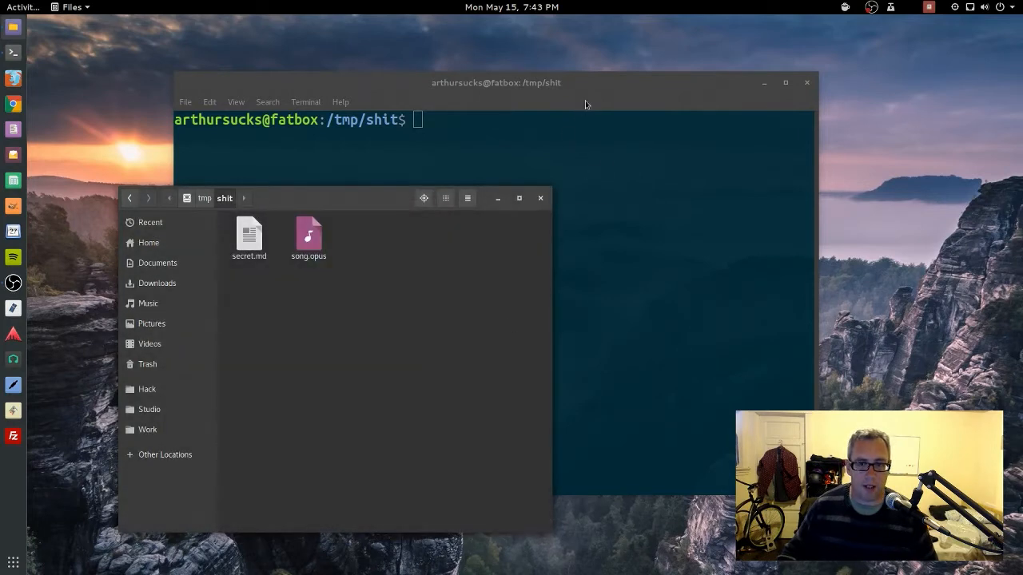
mouse_move(290, 242)
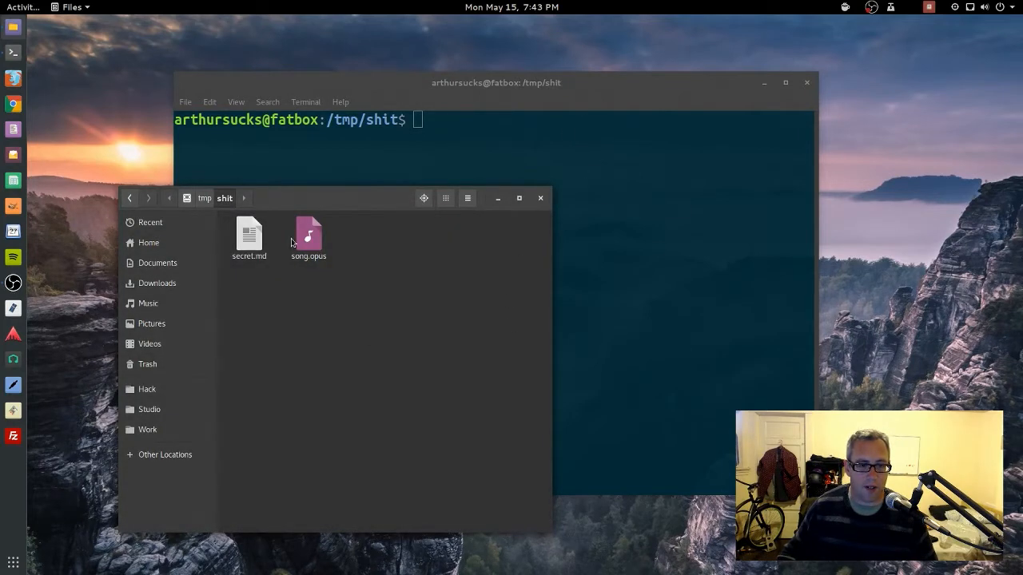
left_click(495, 83)
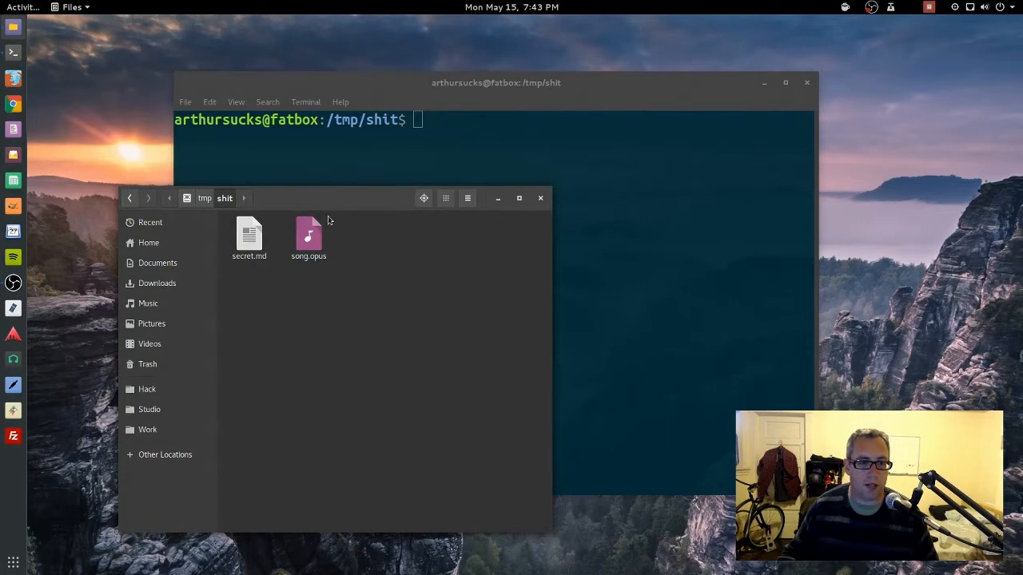
mouse_move(391, 259)
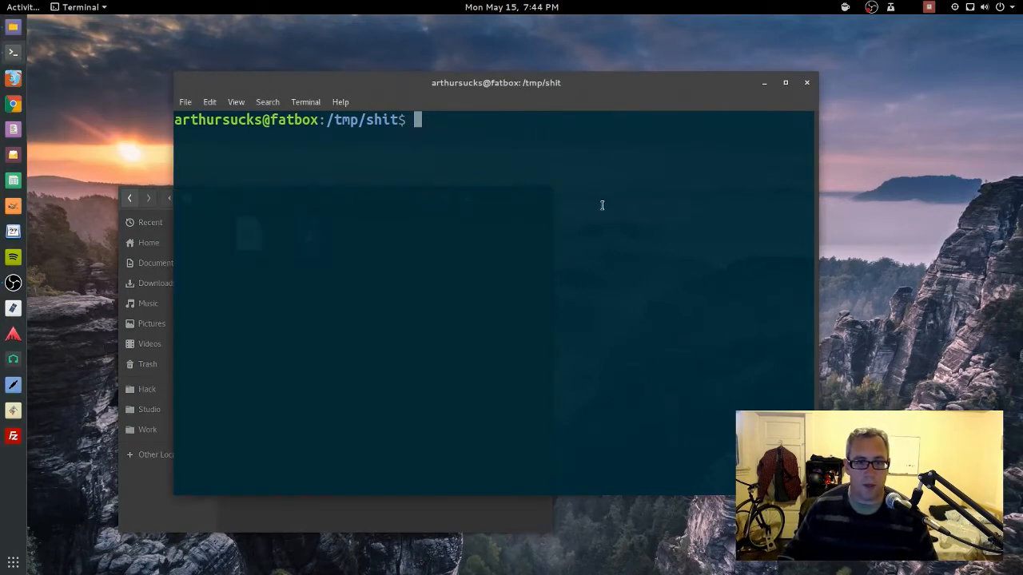
Close Nautilus and zip secret.md into secret.md.zip, confirming with ls
type("ls")
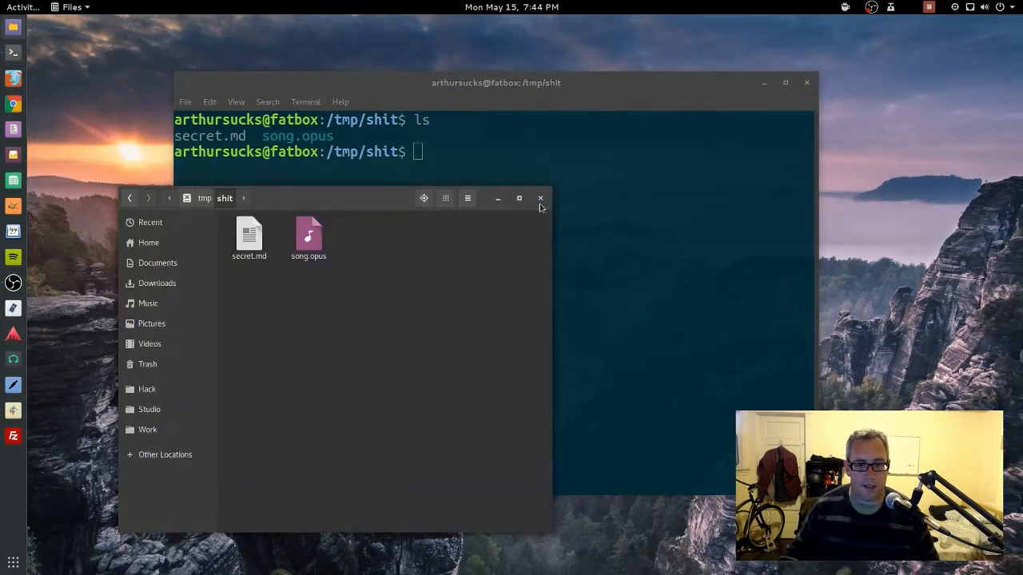
left_click(540, 199)
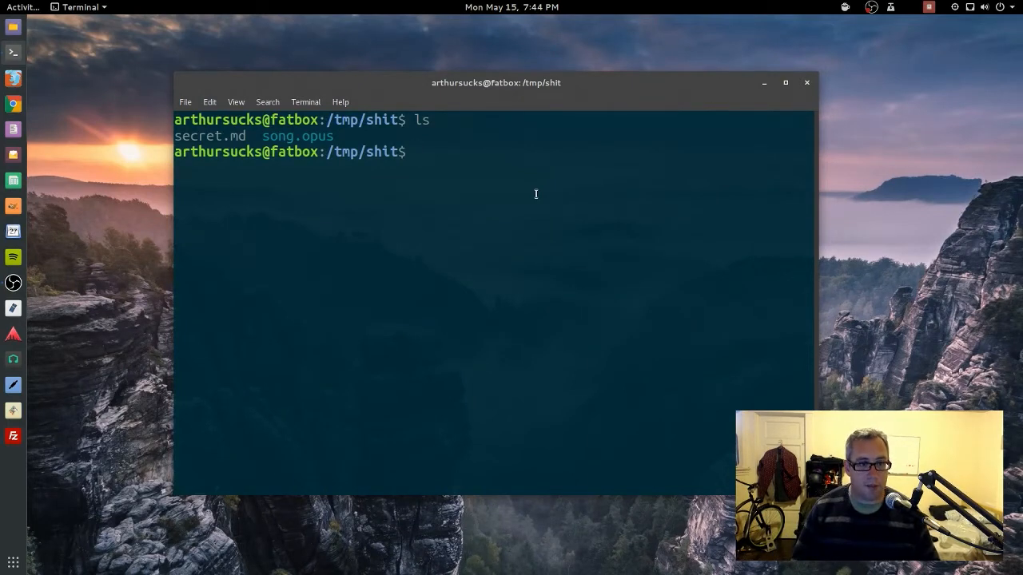
type("zip s")
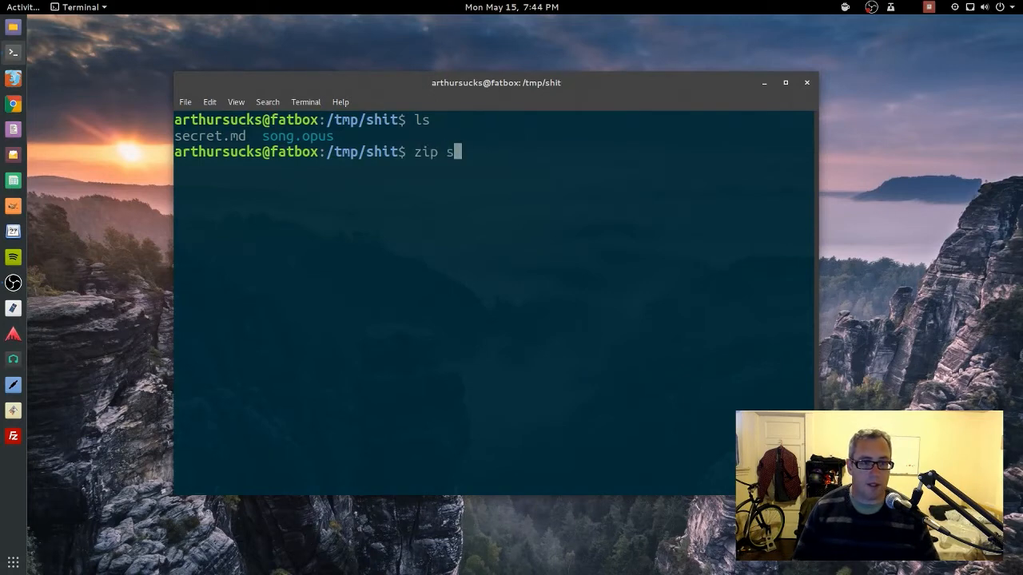
type("ecret.md.z")
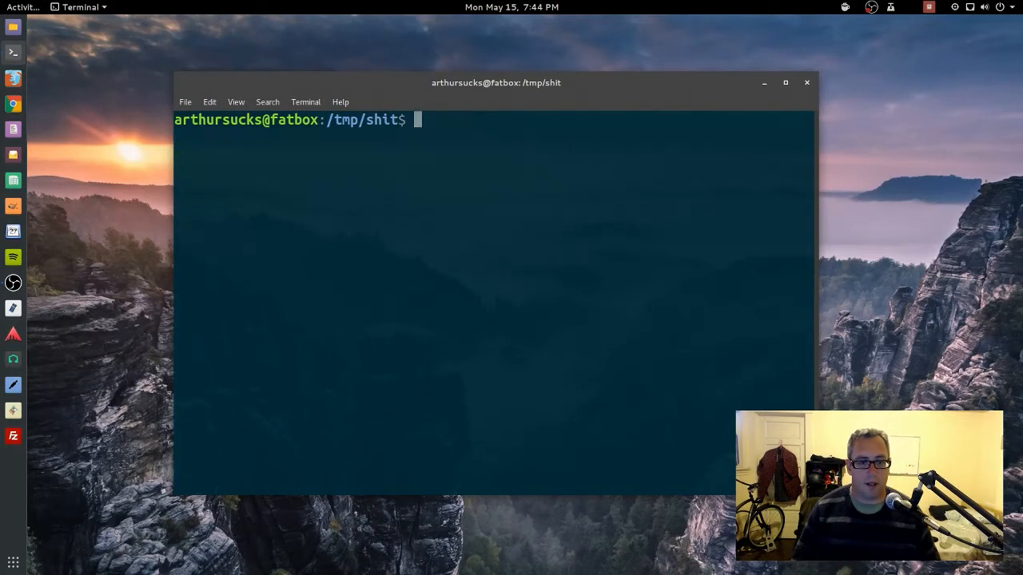
type("ls")
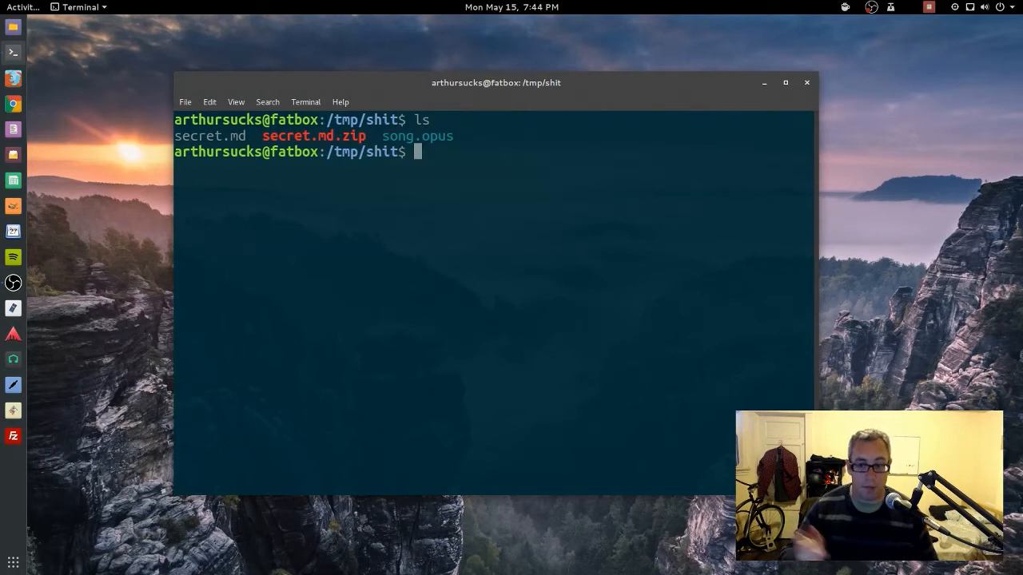
Concatenate song.opus and secret.md.zip into secret-file.opus with cat
type("c")
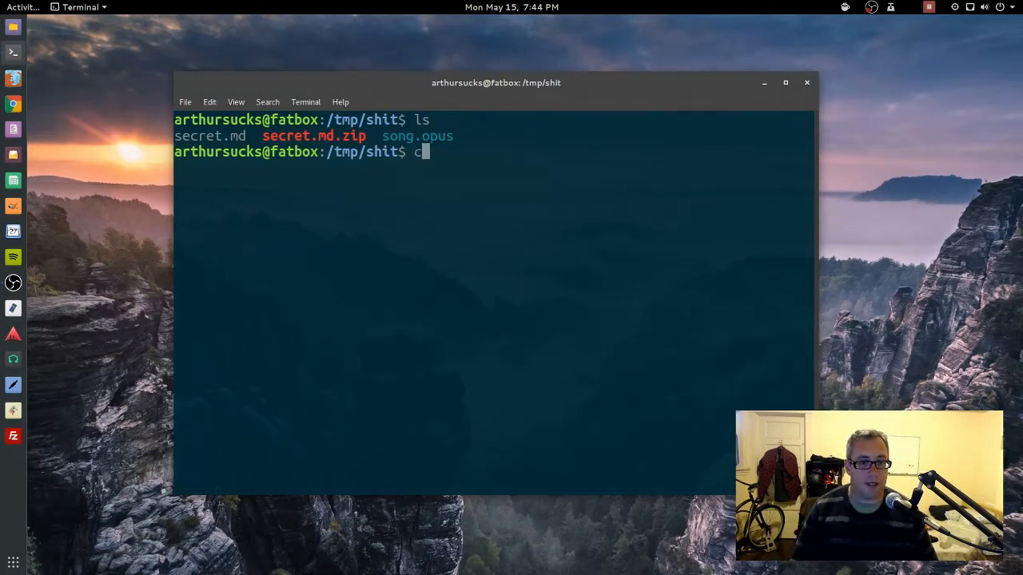
type("at song.opus")
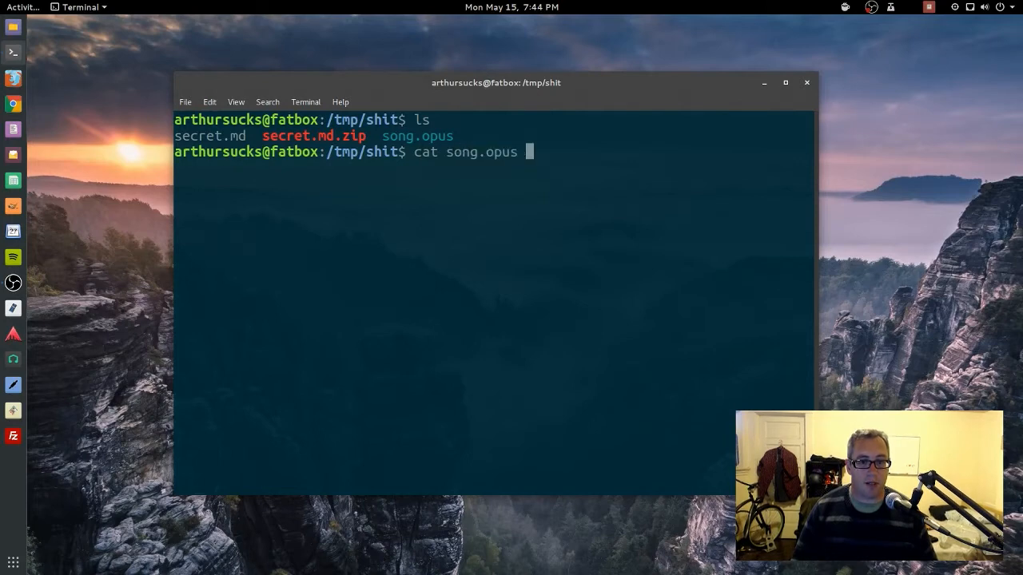
type("se")
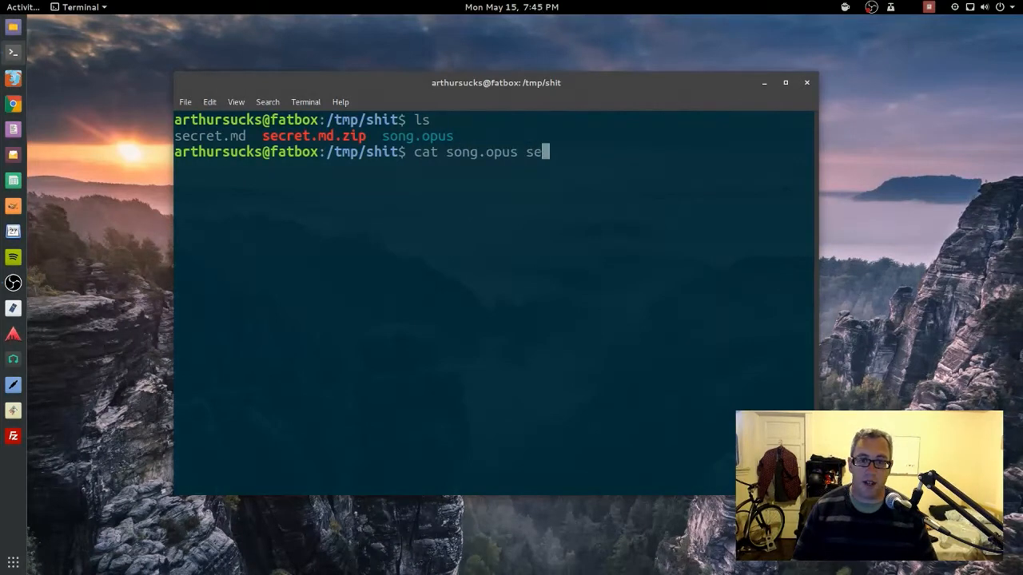
type("cret.md.zip")
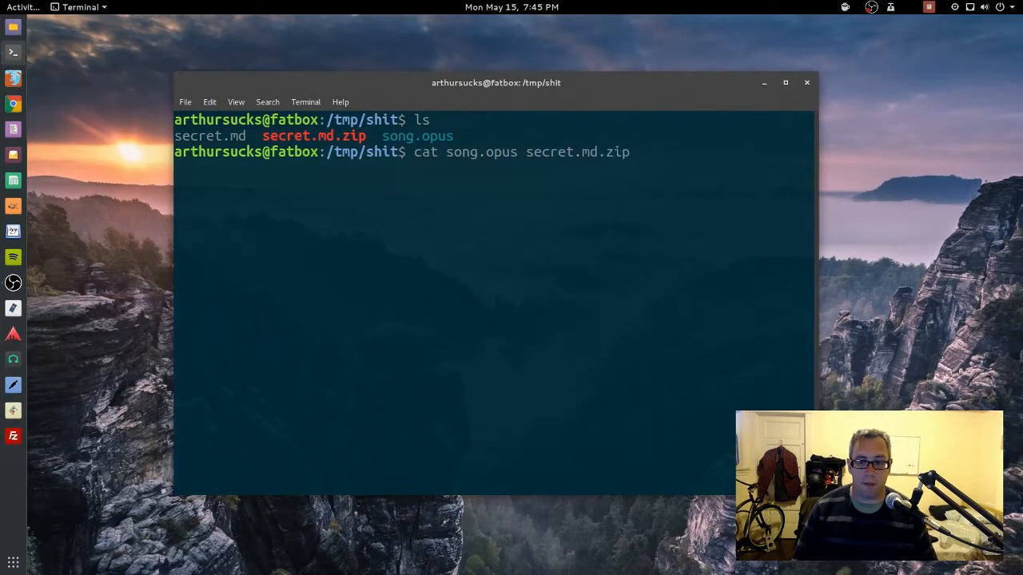
type(">")
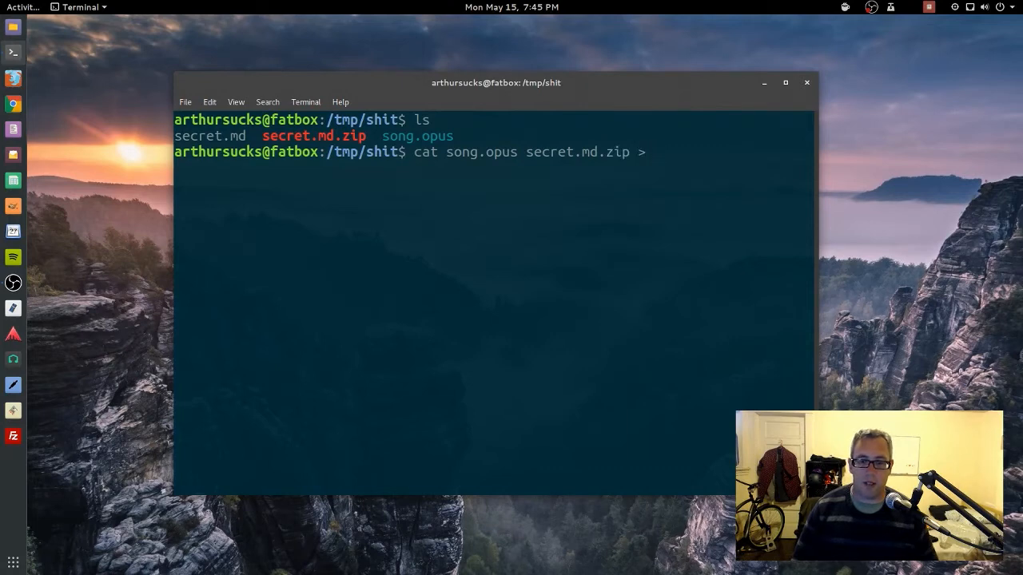
type("se")
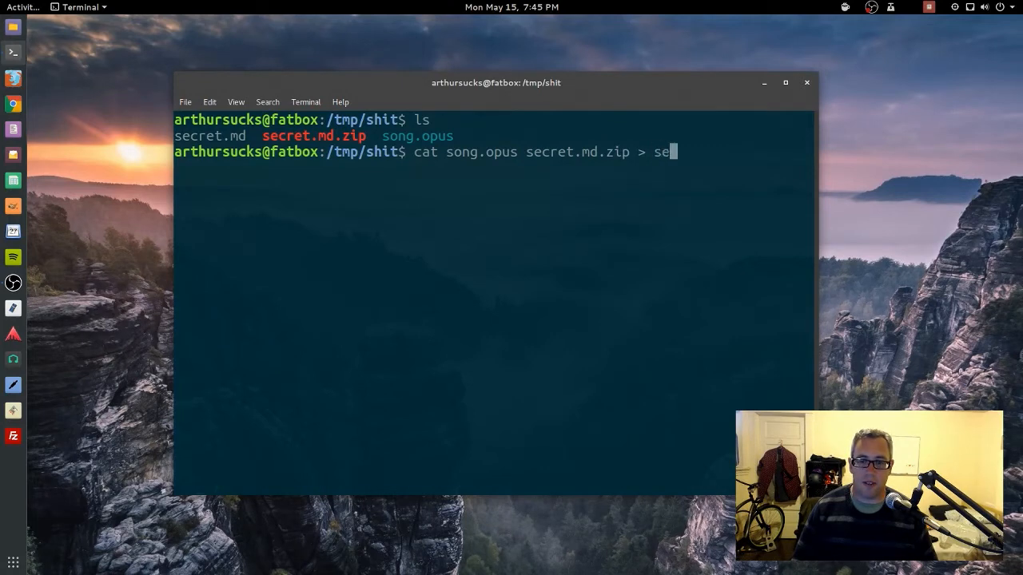
type("cret")
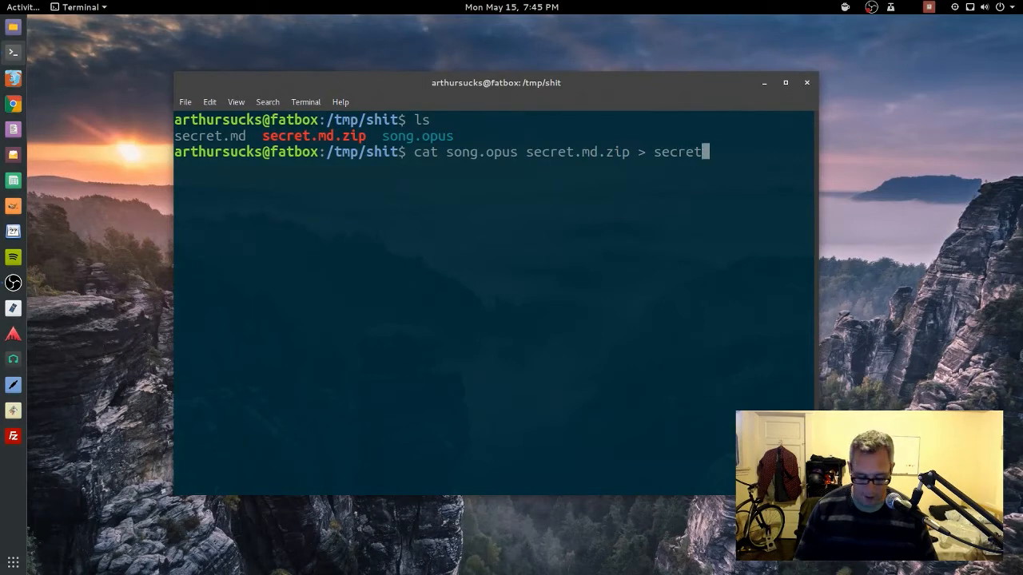
type("-file.o")
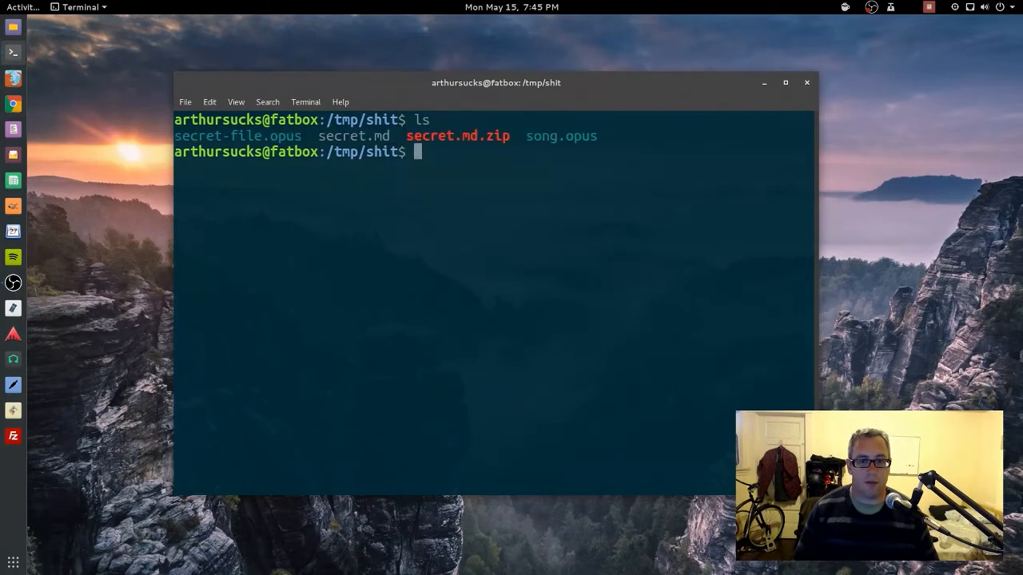
Try playing secret-file.opus with mpv to check it still works as audio
type("mpv")
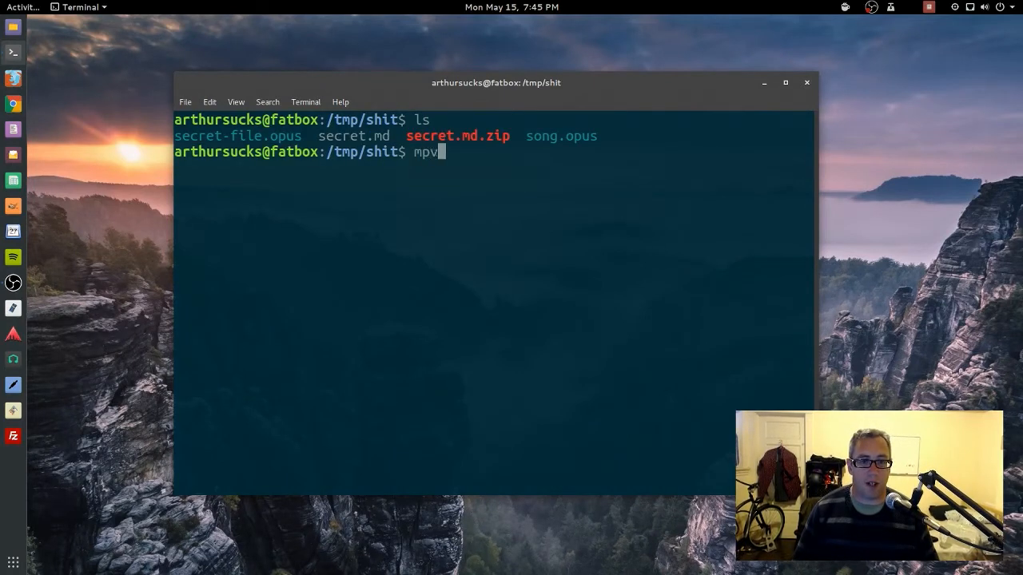
type("secret")
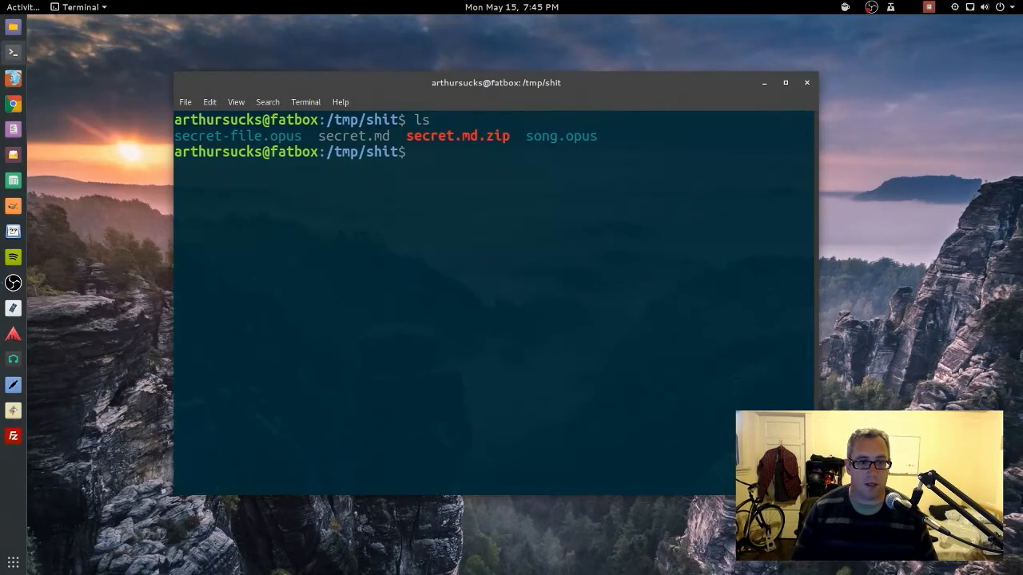
Remove secret.md* and song.opus, leaving only secret-file.opus in the listing
type("rm secret")
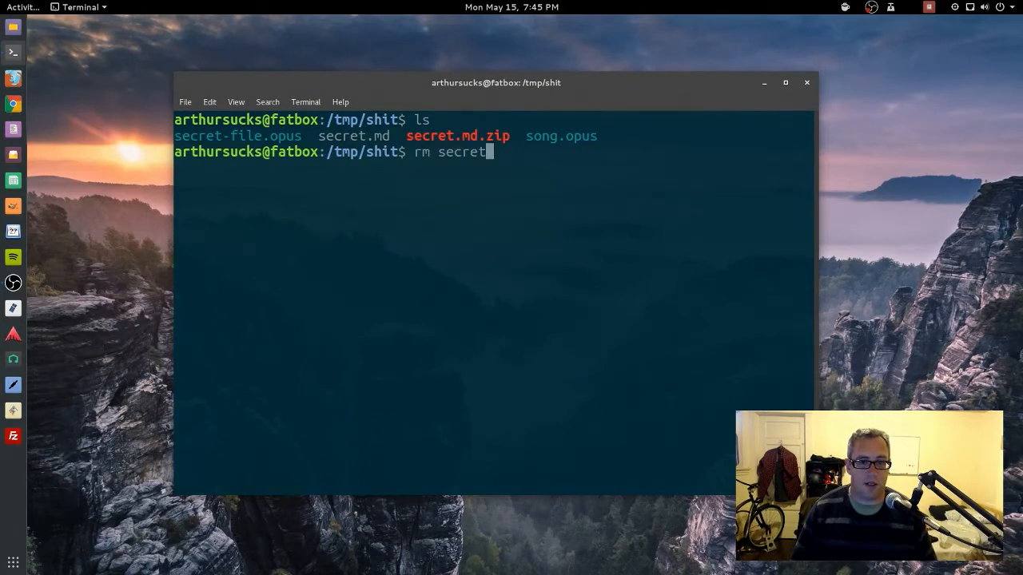
type(".")
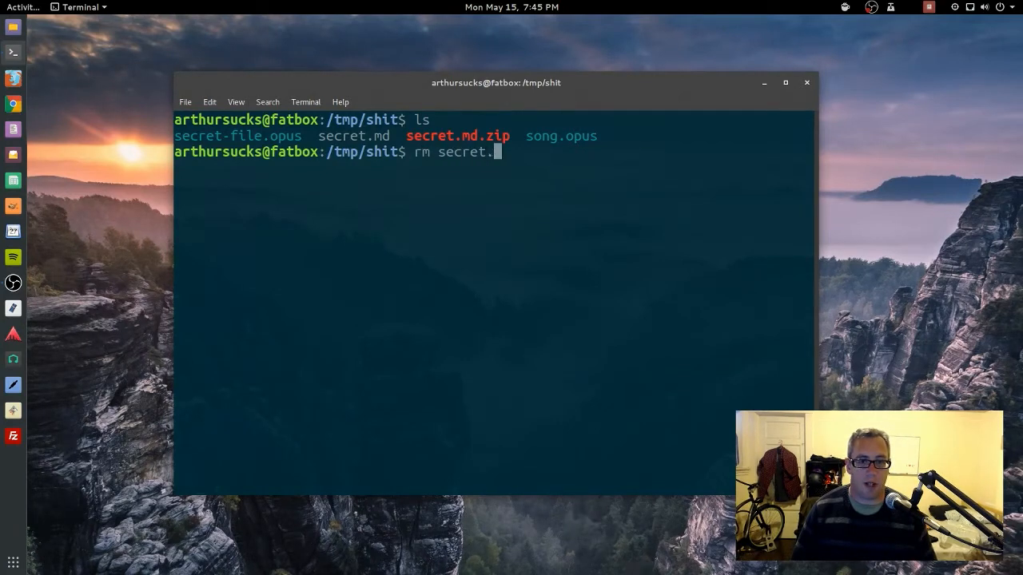
type("md*")
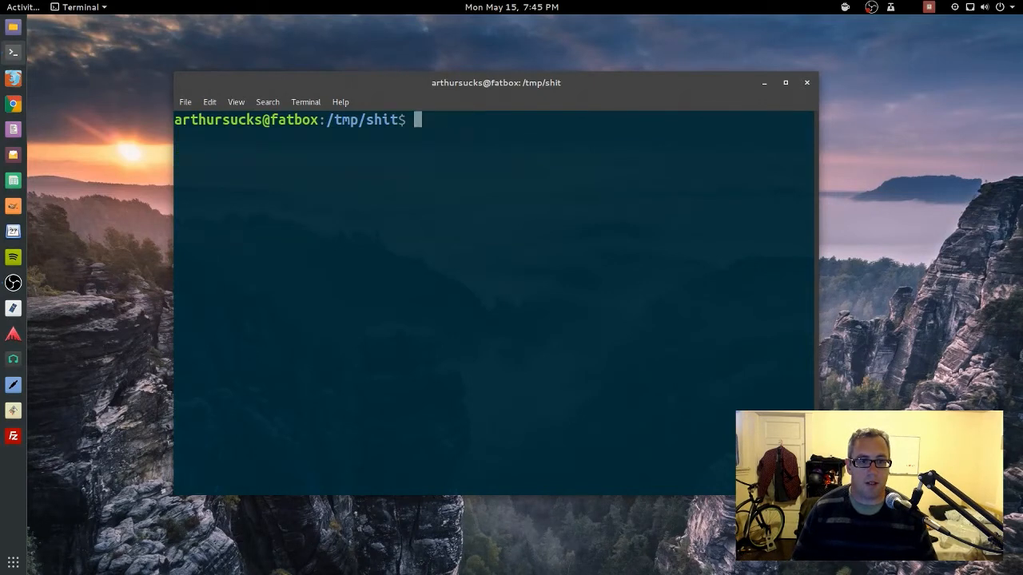
type("ls")
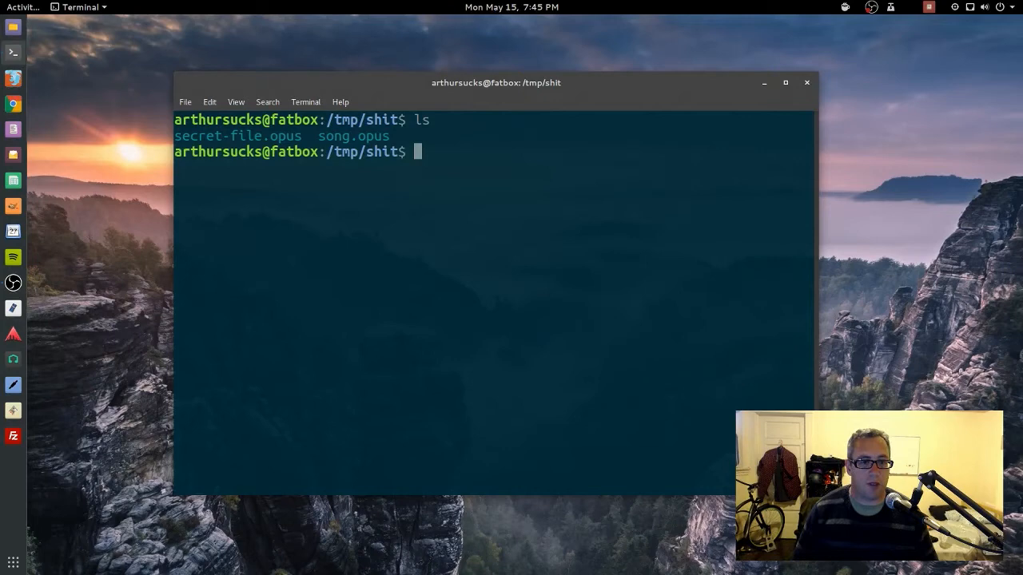
type("rm")
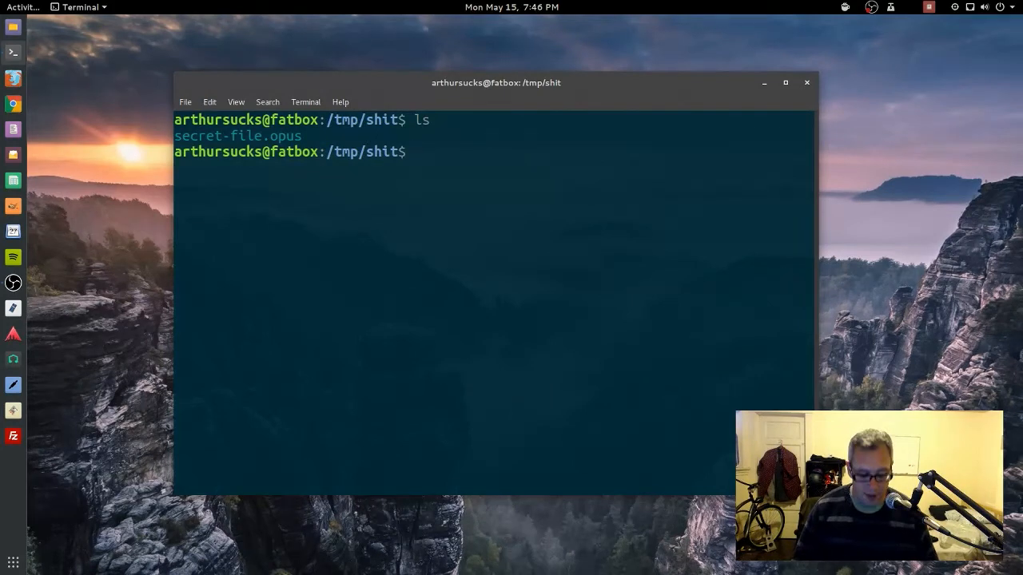
Unzip secret-file.opus so secret.md is extracted back, verified with ls
type("unzip")
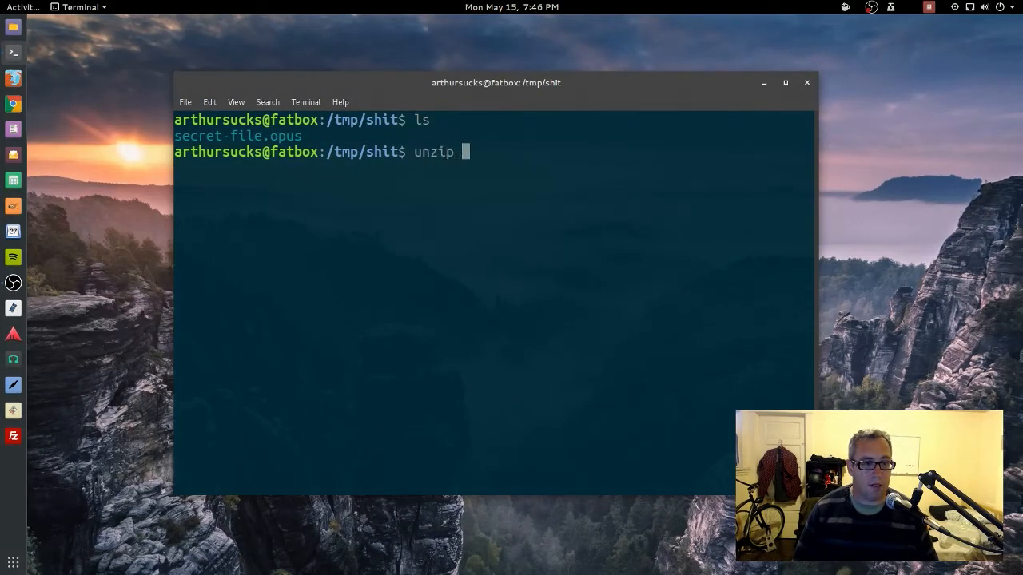
type("sec")
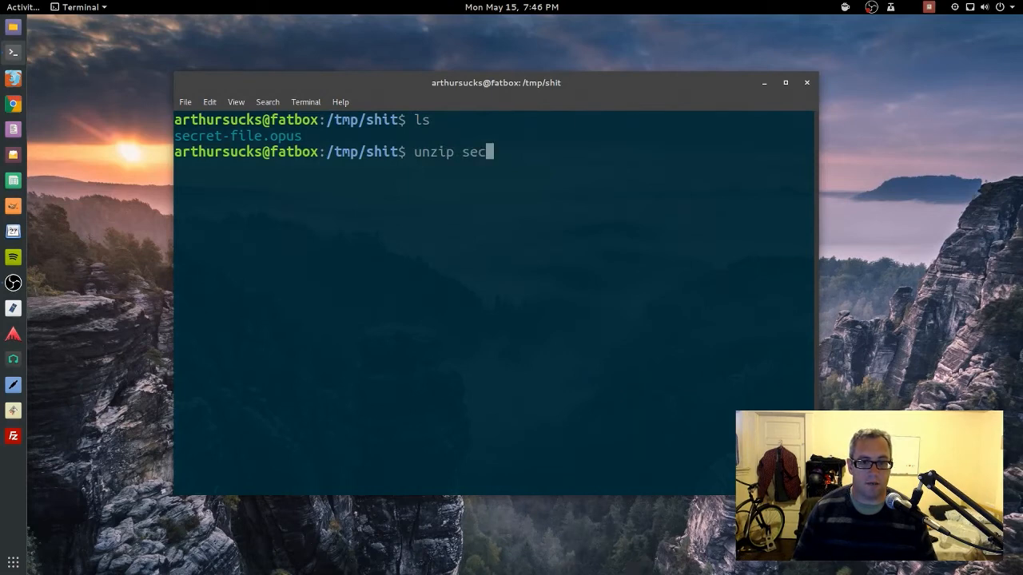
key("ctrl+c")
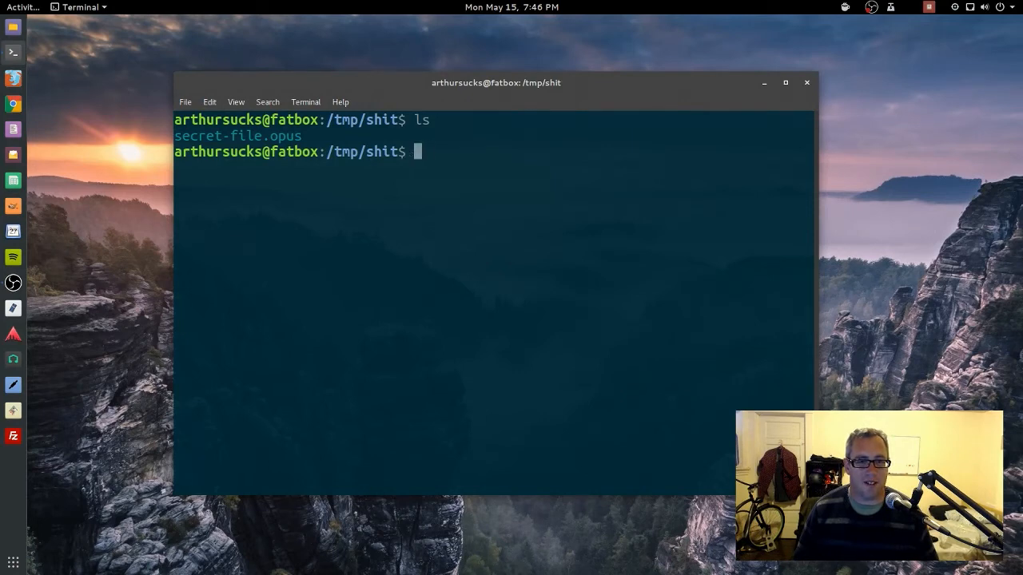
type("ls")
type("unzip secret-file.opus")
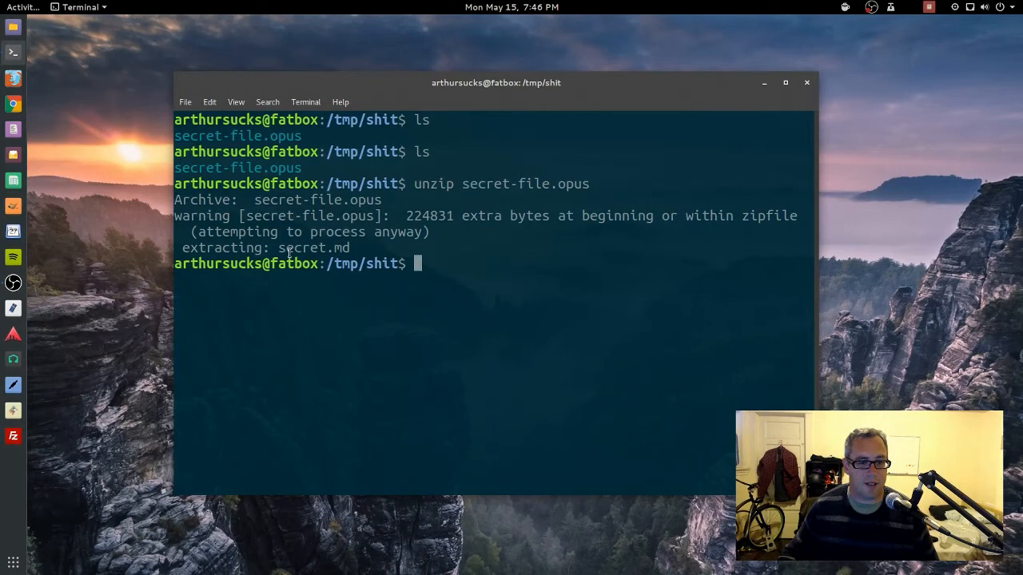
type("ls")
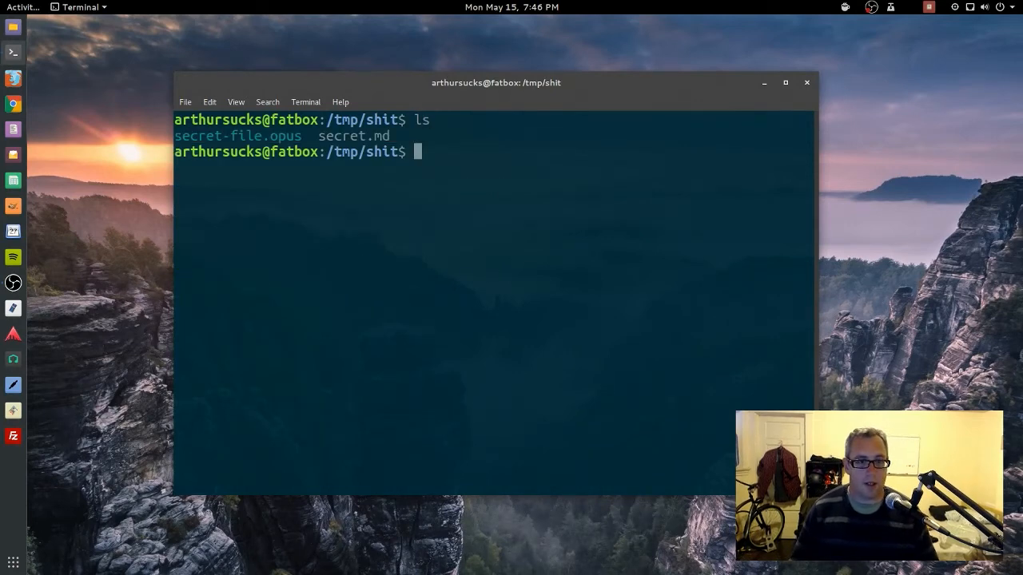
type("cat")
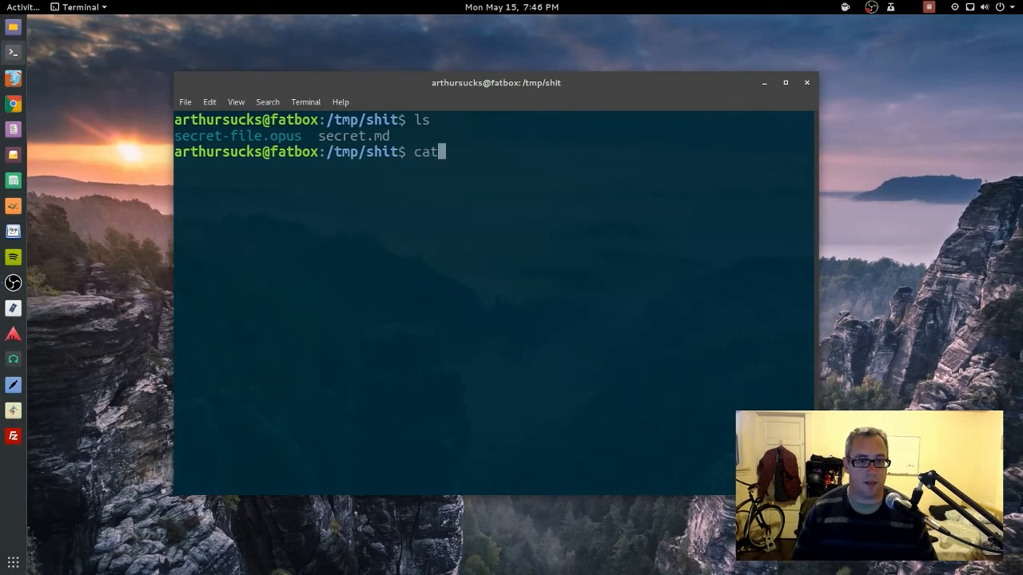
type("lolcat secret")
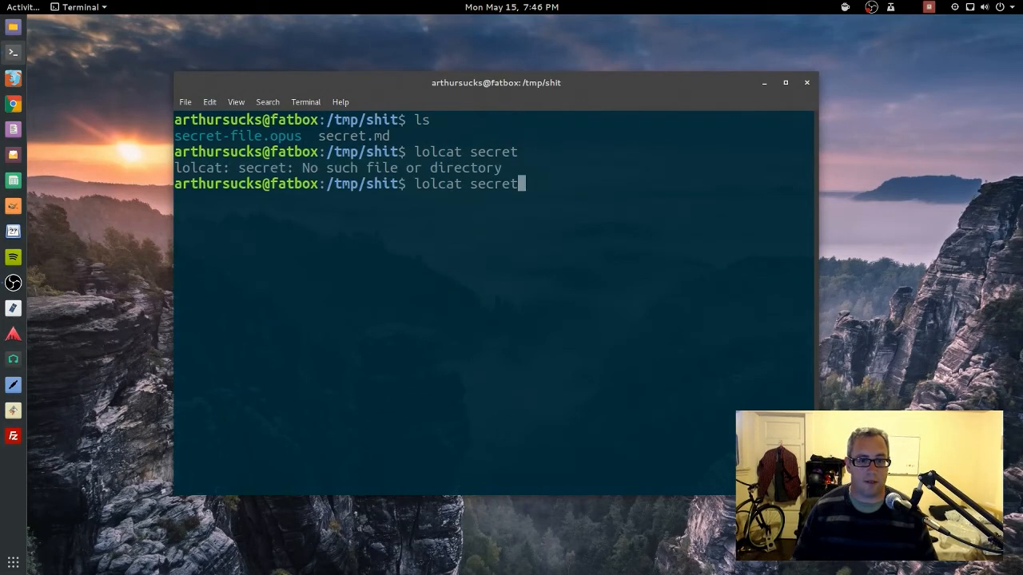
type(".md")
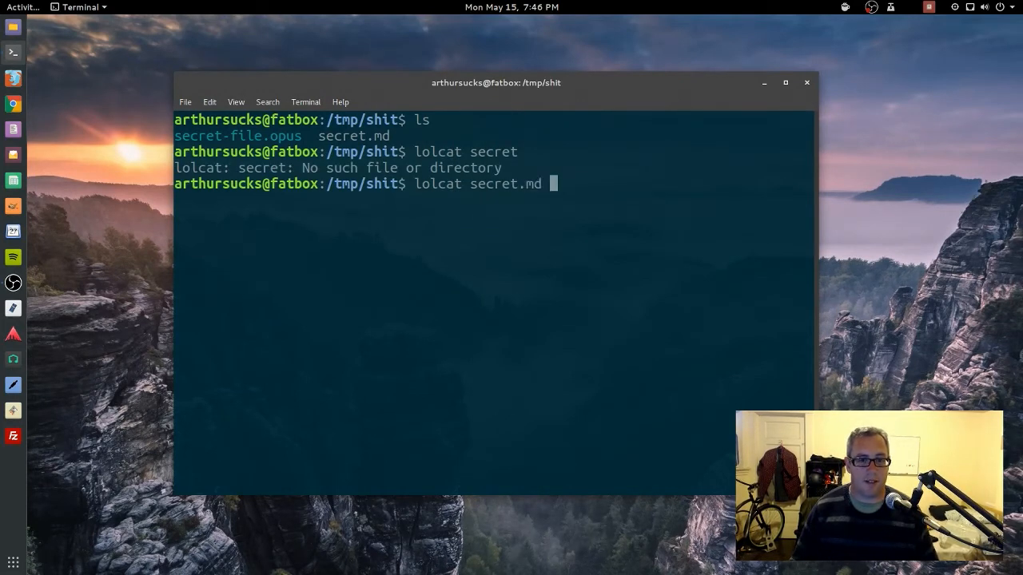
key("Return")
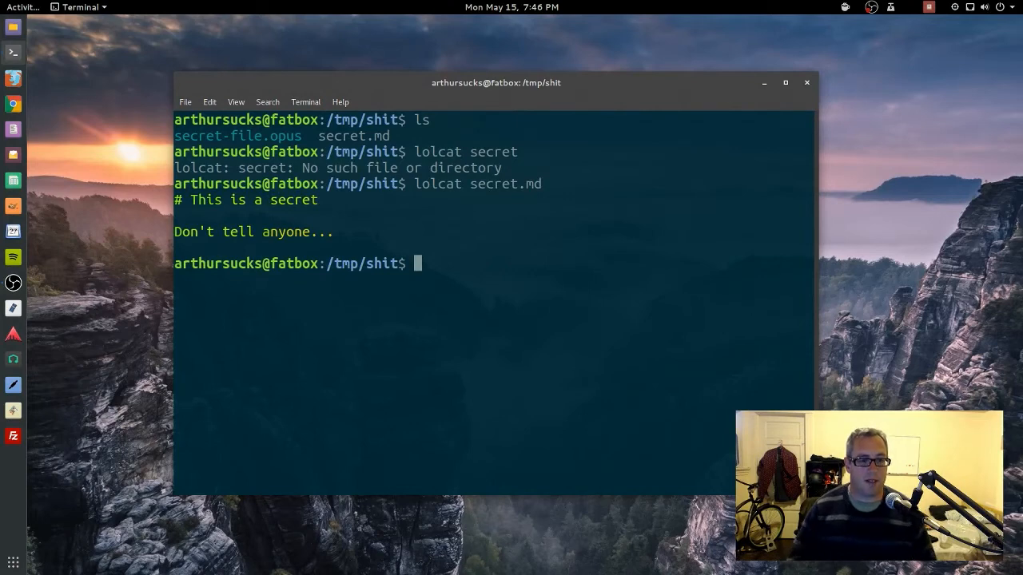
key("ctrl+l")
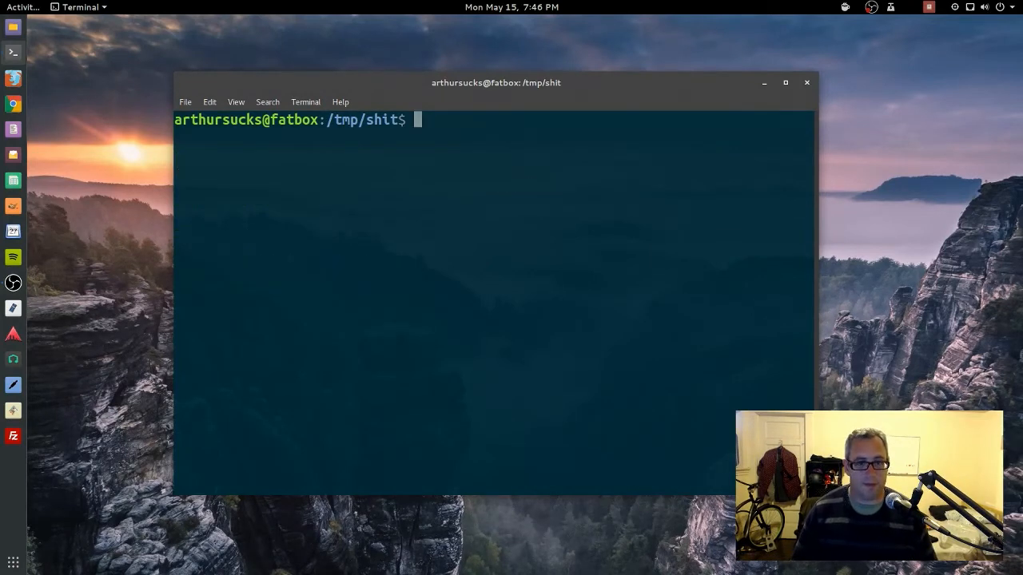
type("ls")
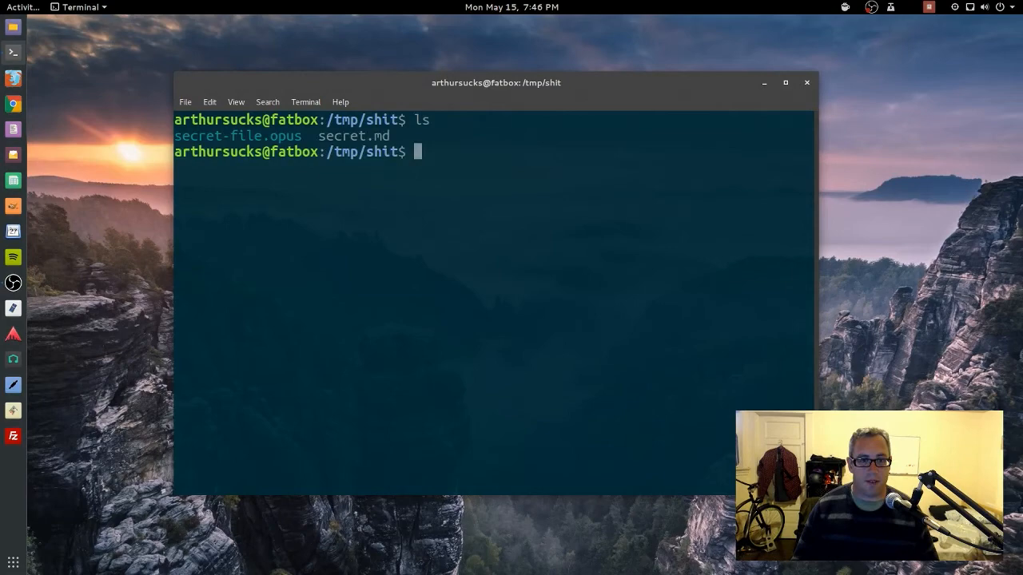